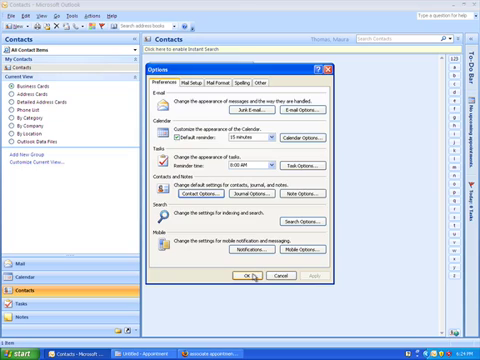
# Step: Confirm and close the Tools > Options dialog with OK
pyautogui.click(249, 277)
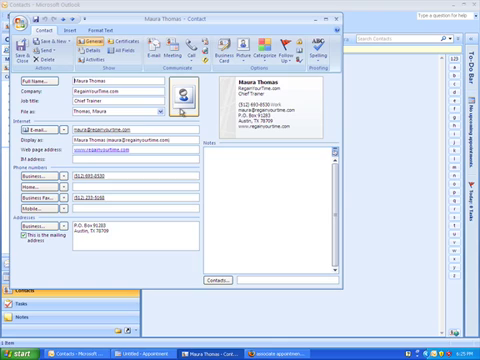
pyautogui.click(183, 94)
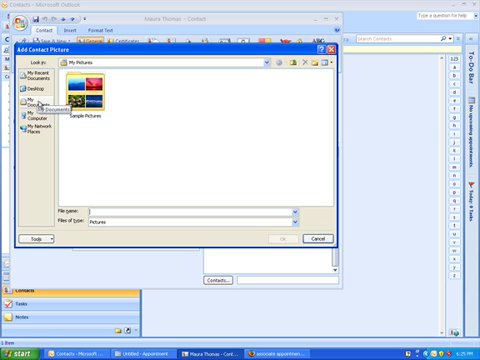
pyautogui.click(38, 81)
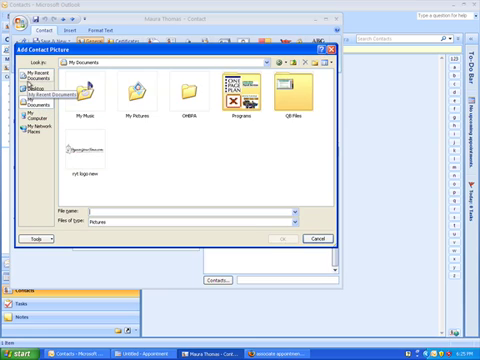
pyautogui.click(316, 238)
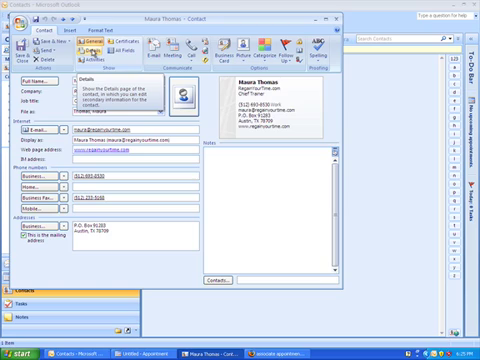
pyautogui.click(98, 62)
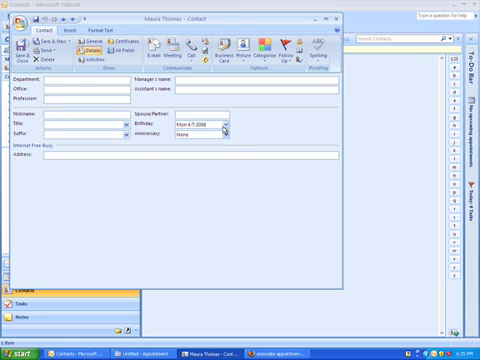
pyautogui.click(227, 133)
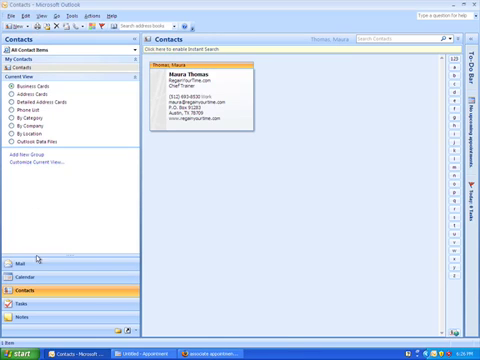
pyautogui.click(17, 275)
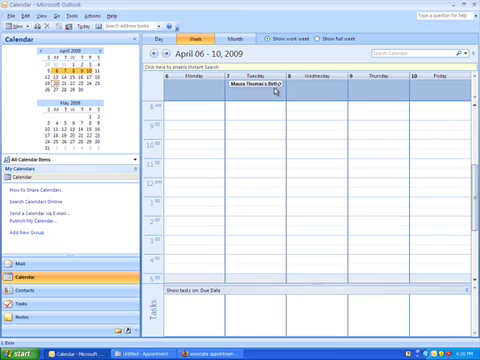
pyautogui.moveTo(268, 92)
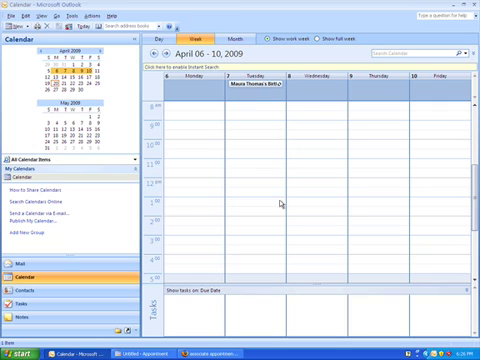
pyautogui.click(14, 295)
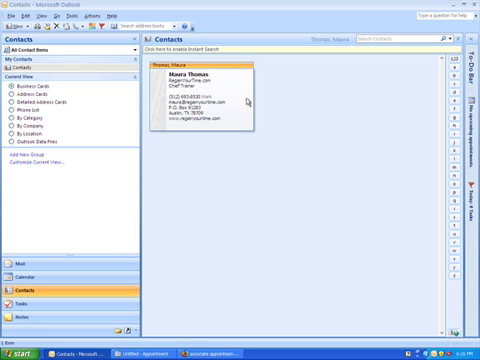
pyautogui.doubleClick(200, 90)
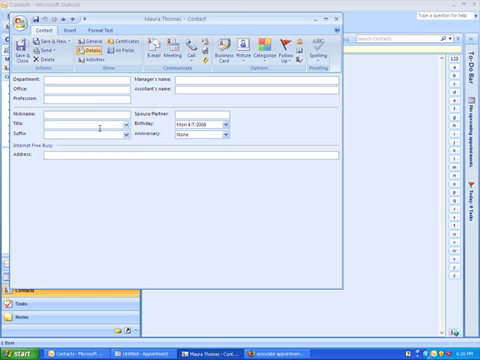
pyautogui.moveTo(90, 62)
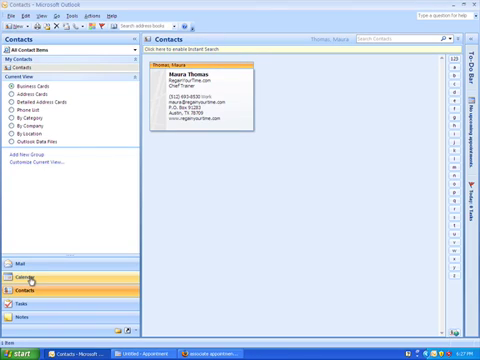
pyautogui.click(20, 271)
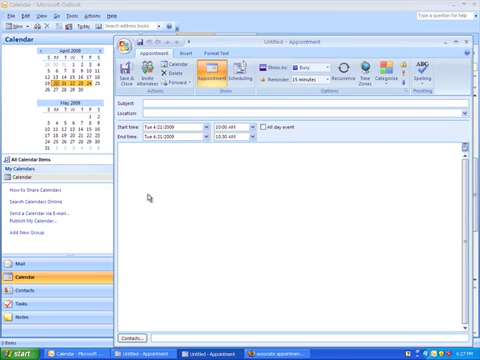
pyautogui.write('ne')
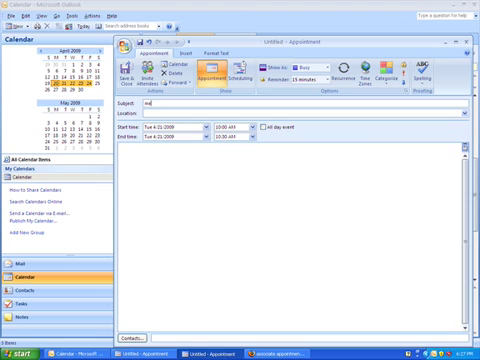
pyautogui.write('meeting with Maura')
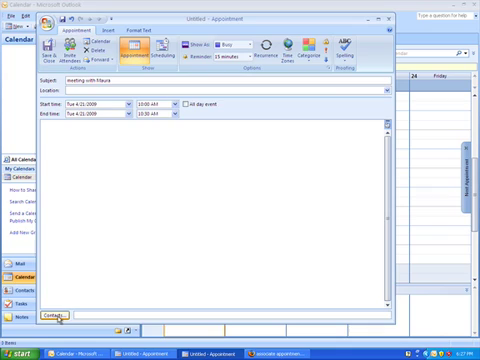
pyautogui.click(56, 317)
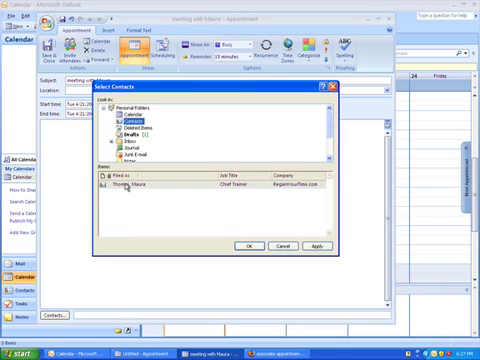
pyautogui.click(245, 244)
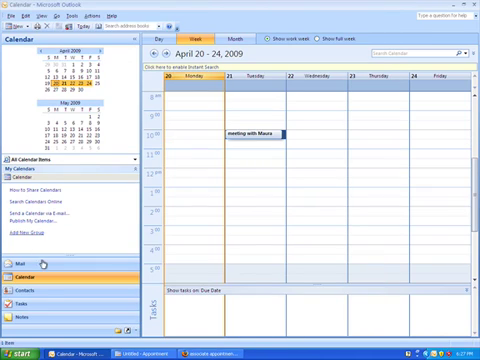
pyautogui.click(18, 297)
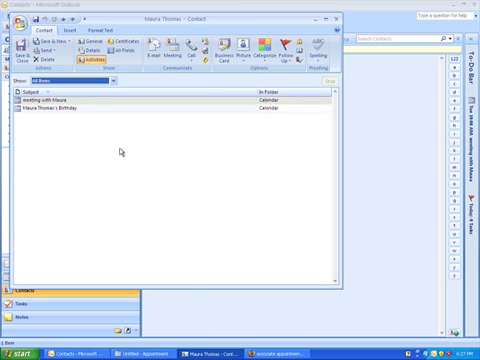
pyautogui.moveTo(117, 151)
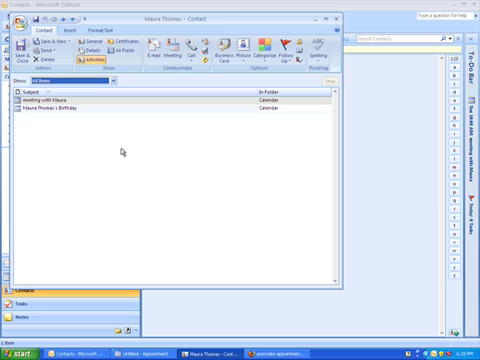
pyautogui.moveTo(140, 153)
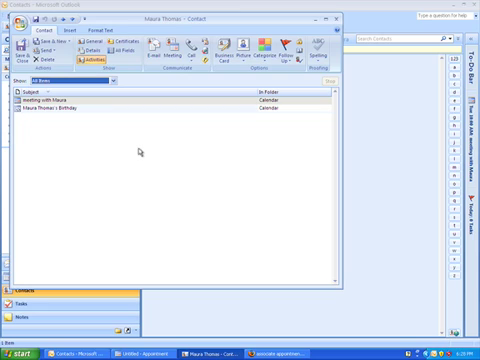
pyautogui.moveTo(141, 102)
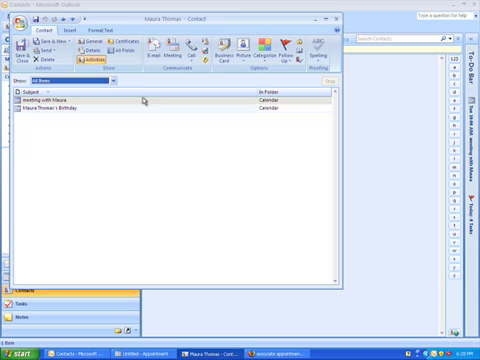
pyautogui.moveTo(143, 100)
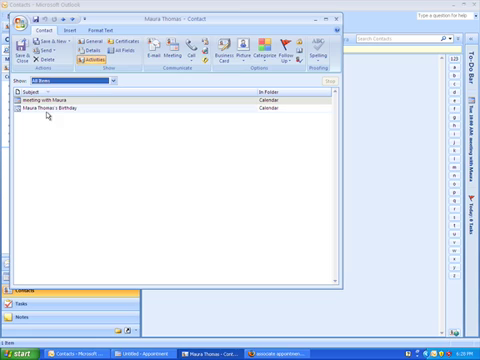
pyautogui.moveTo(58, 270)
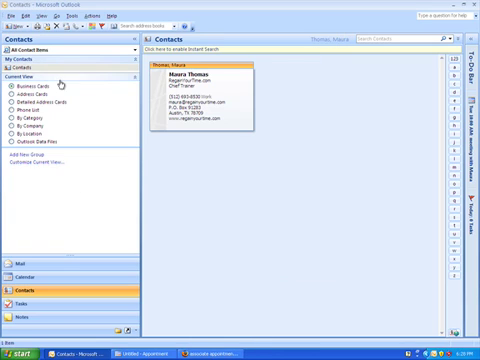
pyautogui.doubleClick(210, 95)
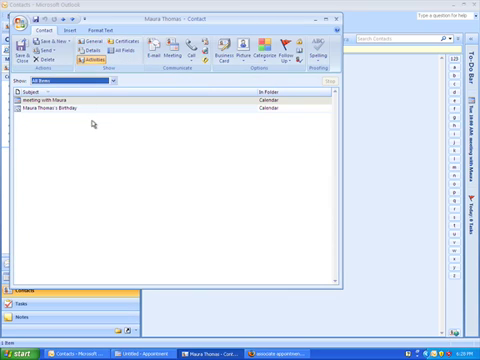
pyautogui.moveTo(95, 233)
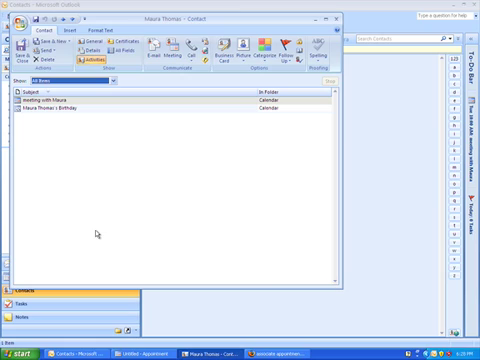
pyautogui.moveTo(98, 236)
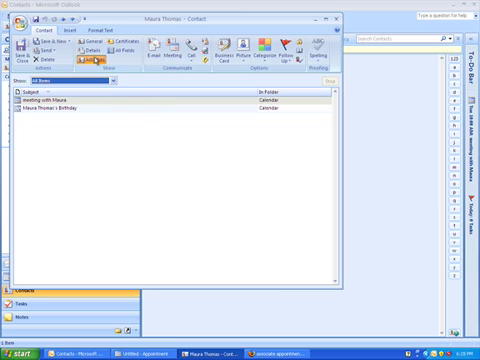
pyautogui.moveTo(95, 62)
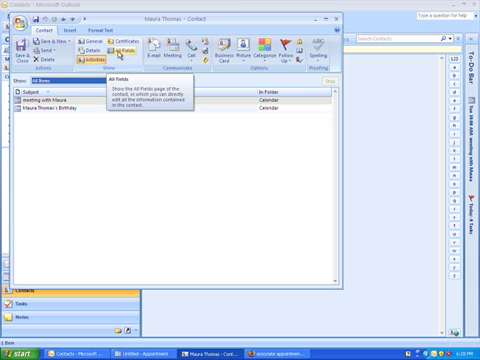
pyautogui.click(120, 50)
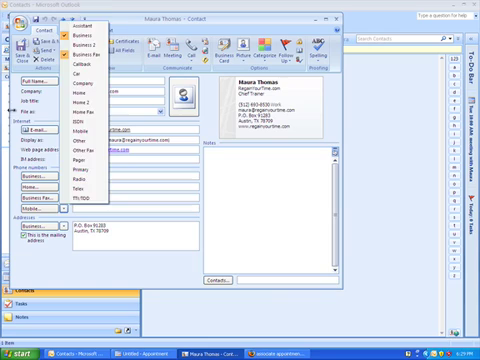
pyautogui.click(99, 47)
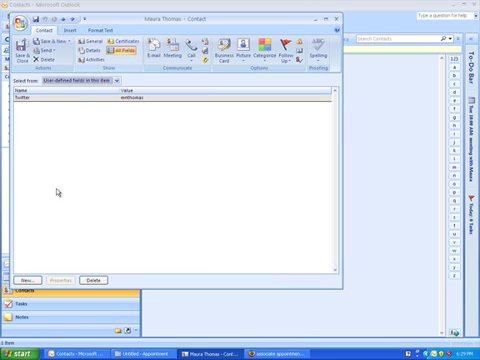
# Step: Add a new user-defined Text field named Skype to the contact
pyautogui.click(23, 281)
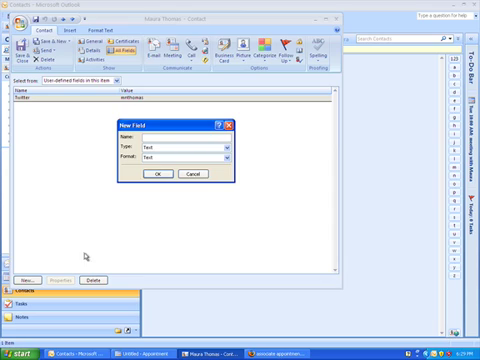
pyautogui.write('Sk')
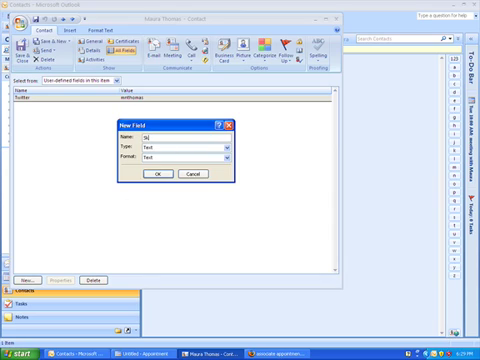
pyautogui.write('Skype')
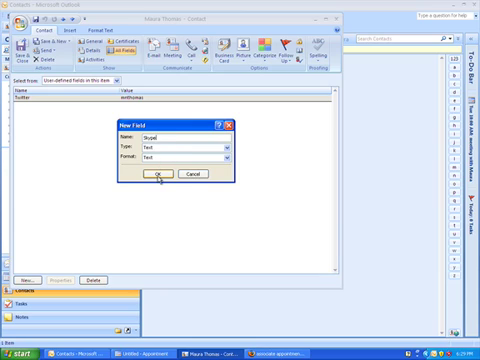
pyautogui.click(162, 174)
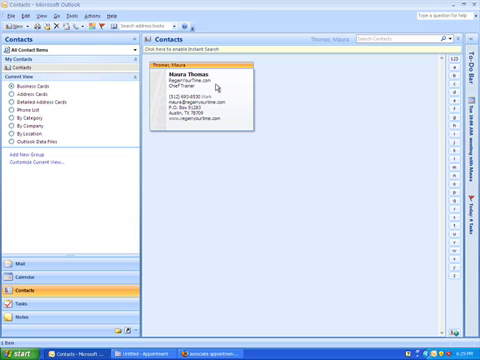
pyautogui.moveTo(220, 100)
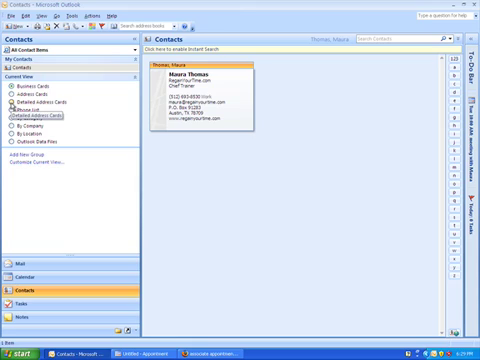
# Step: Switch the Contacts current view to Detailed Address Cards
pyautogui.click(43, 101)
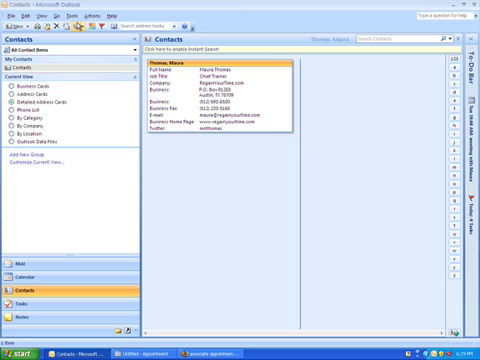
pyautogui.moveTo(45, 104)
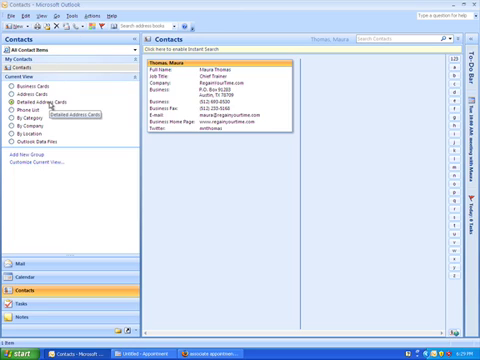
pyautogui.moveTo(40, 165)
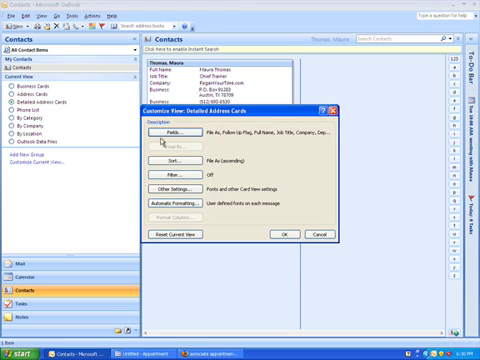
# Step: Browse the Show Fields category list for the card view and close the settings with OK
pyautogui.click(178, 131)
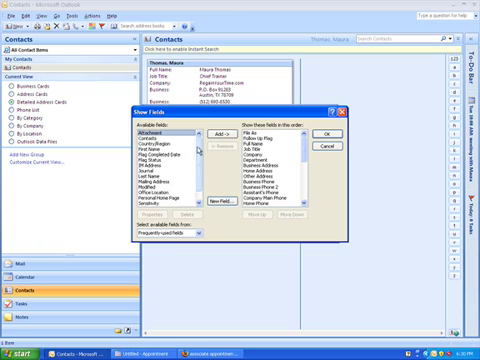
pyautogui.scroll(-3)
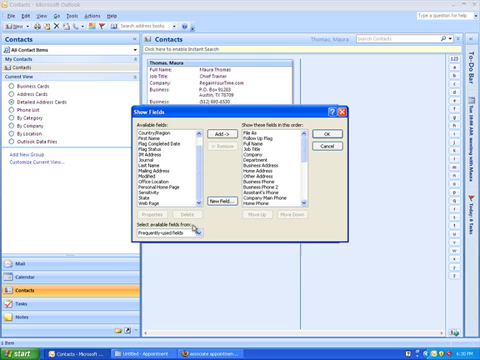
pyautogui.click(196, 231)
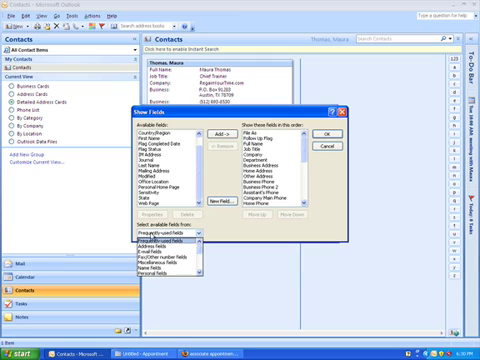
pyautogui.click(195, 232)
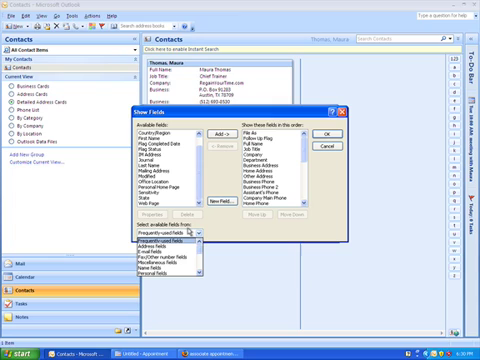
pyautogui.click(205, 243)
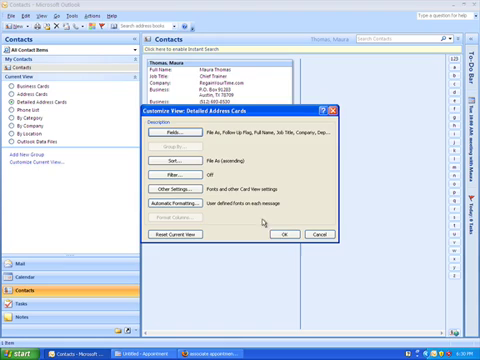
pyautogui.click(280, 235)
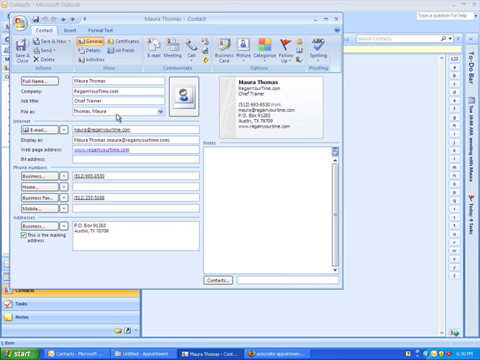
# Step: Show the contact's user-defined fields listing both Skype and Twitter values
pyautogui.click(118, 51)
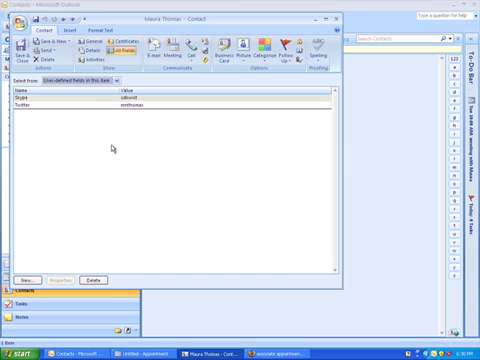
pyautogui.moveTo(92, 48)
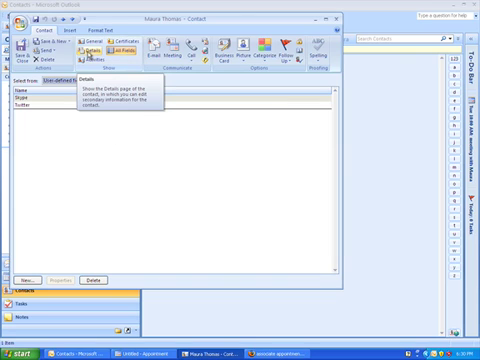